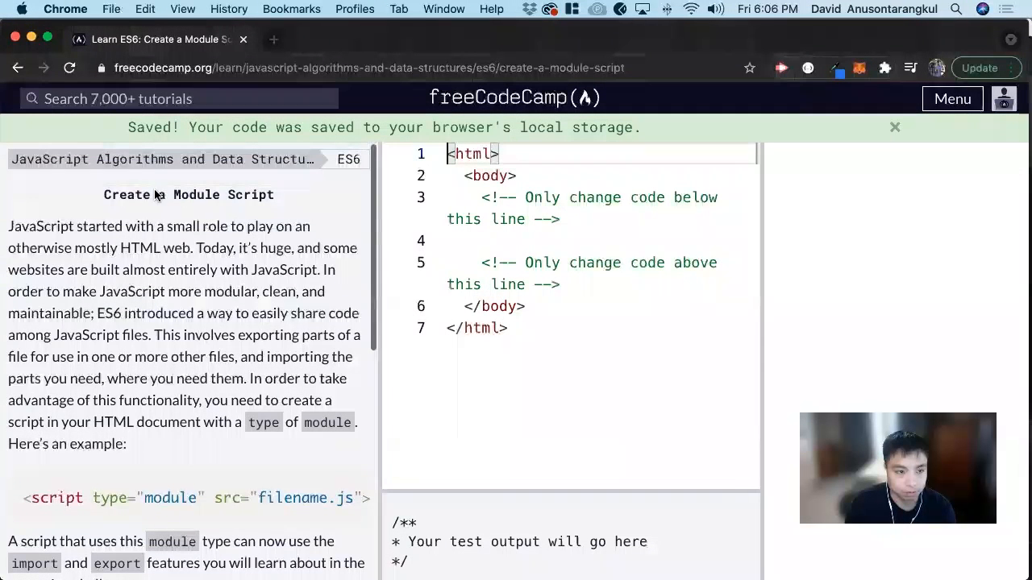
mouse_move(194, 242)
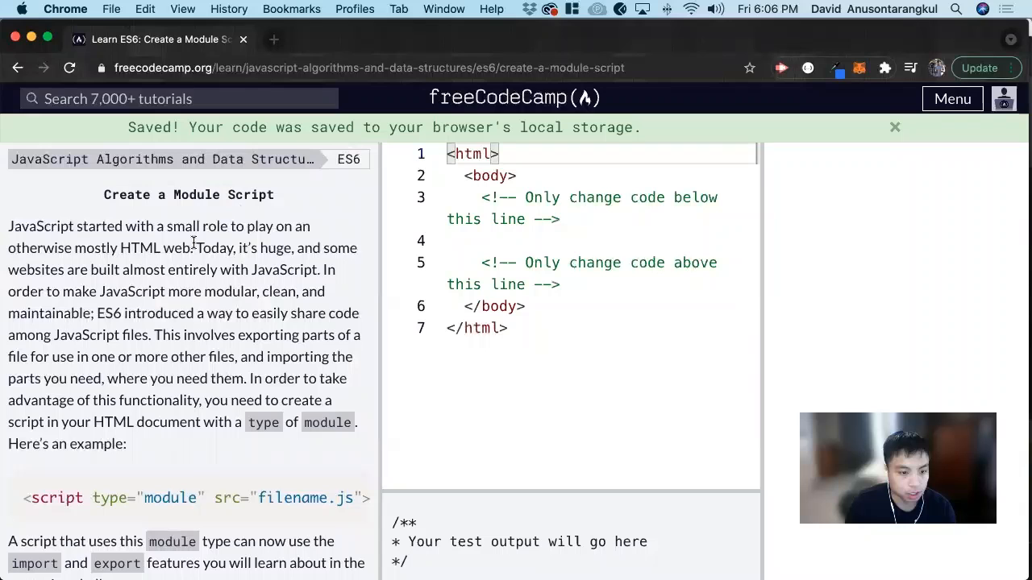
mouse_move(190, 474)
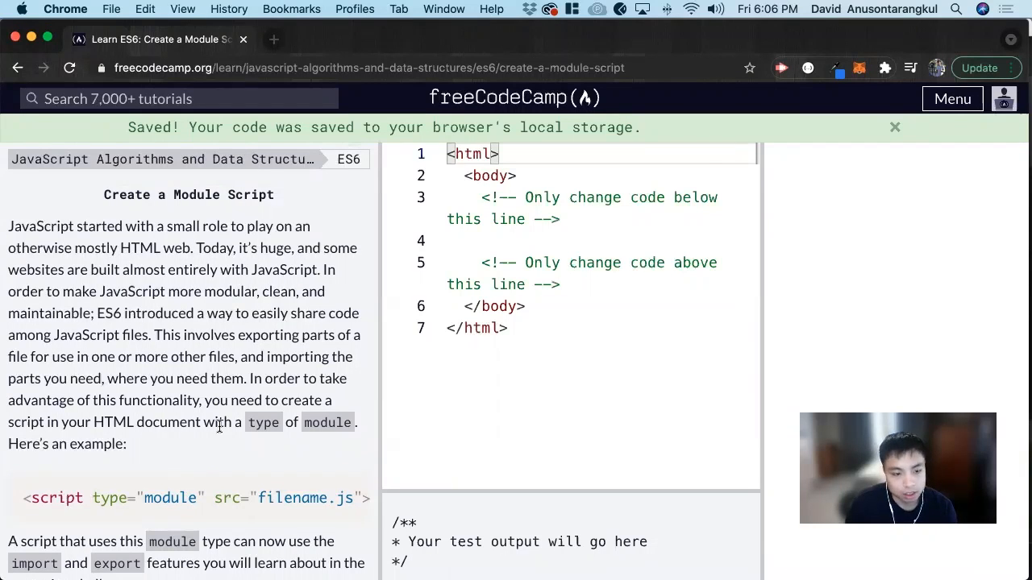
mouse_move(698, 165)
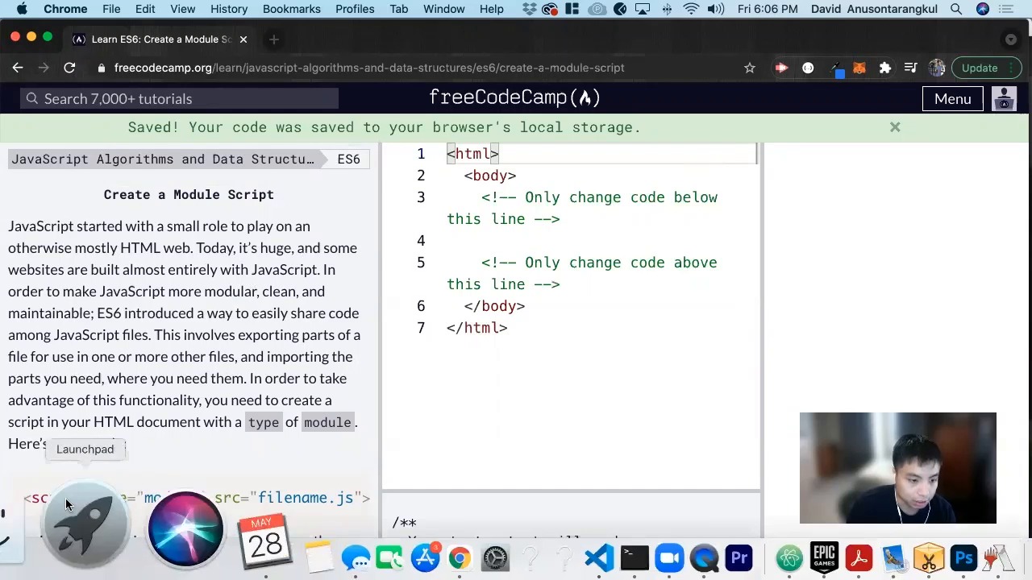
Review the lesson and highlight the example module script text as reference.
scroll("down", 3)
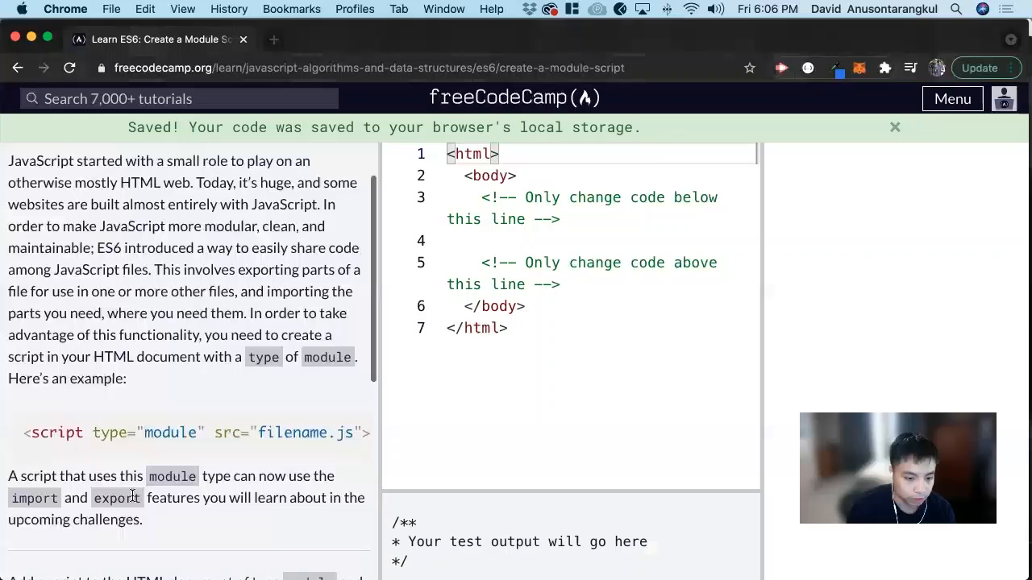
double_click(169, 498)
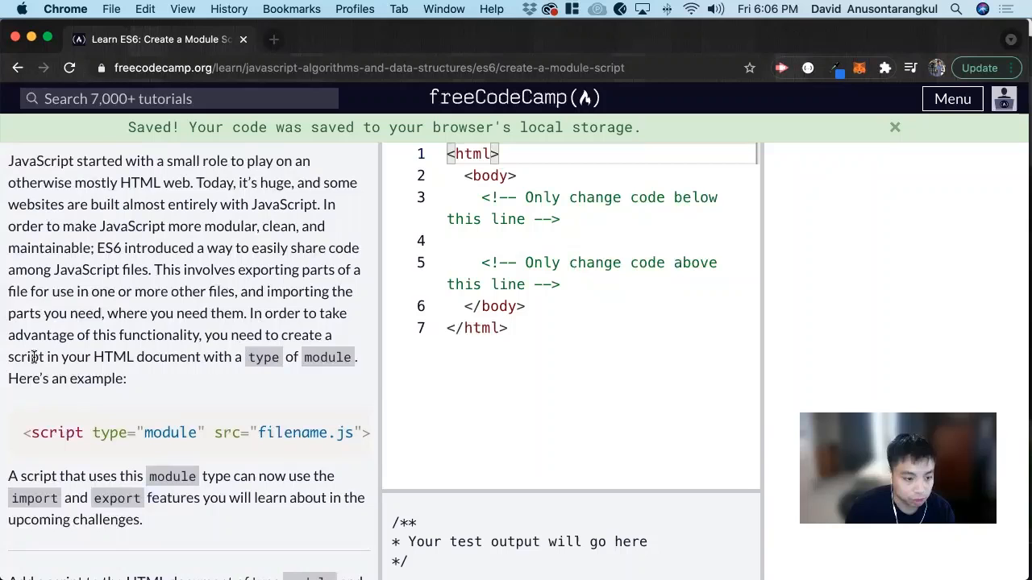
left_click_drag(31, 358, 280, 358)
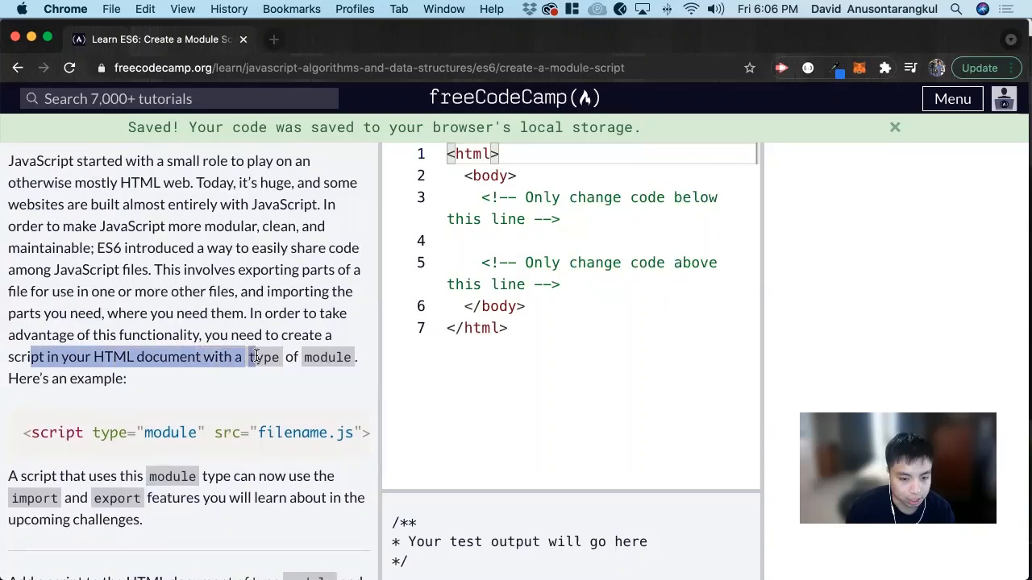
scroll("down", 3)
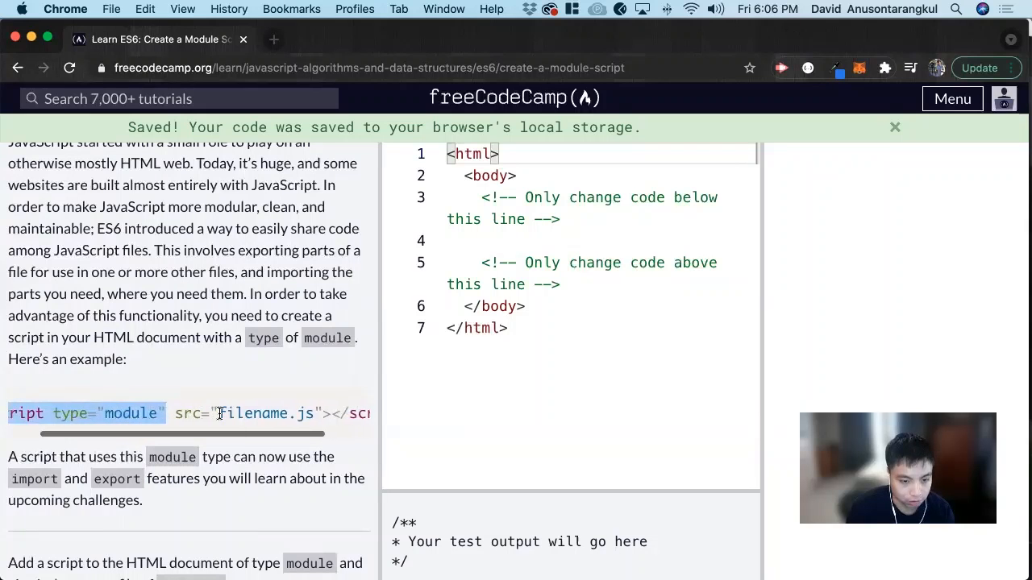
scroll("down", 3)
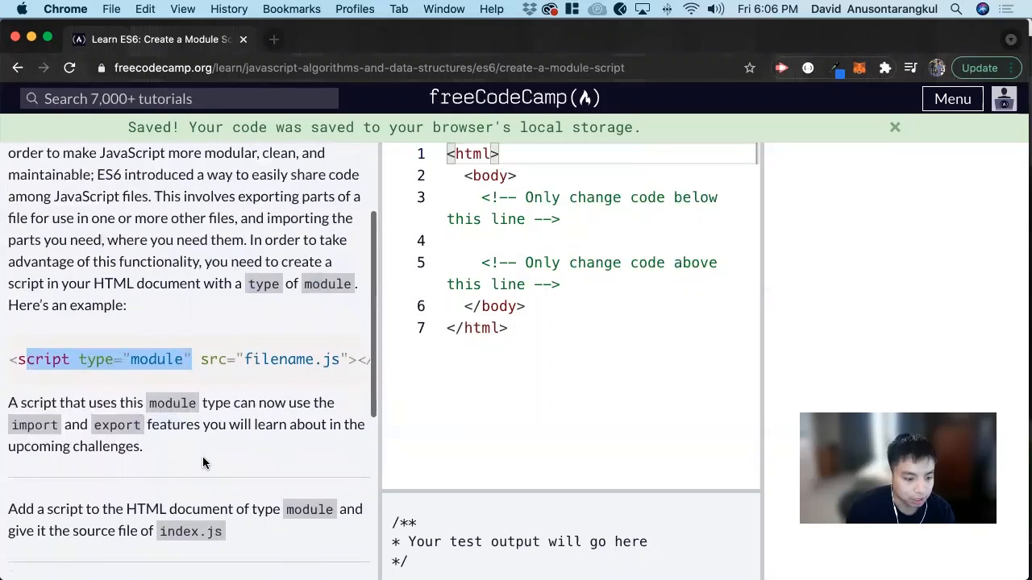
mouse_move(190, 478)
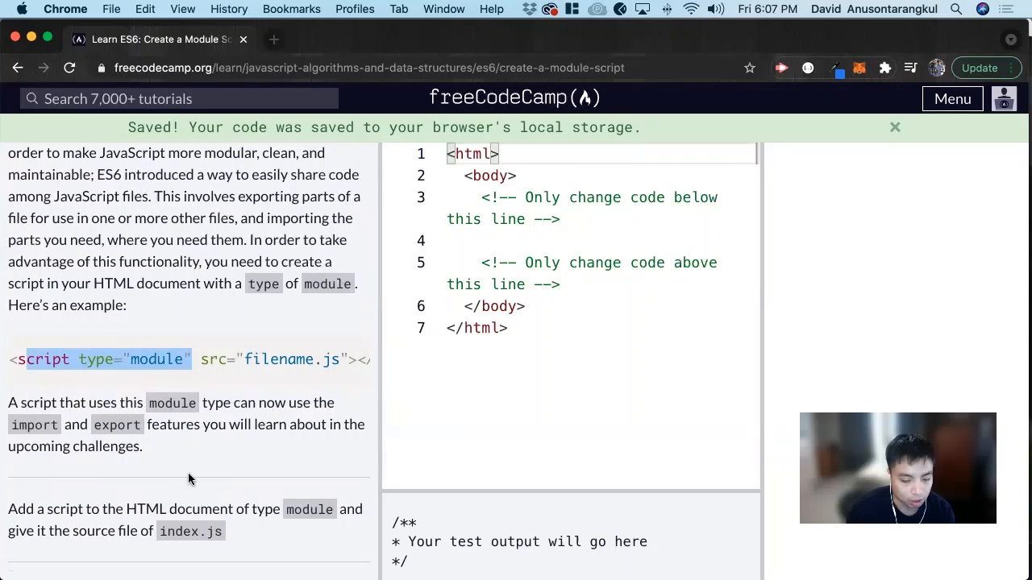
mouse_move(190, 503)
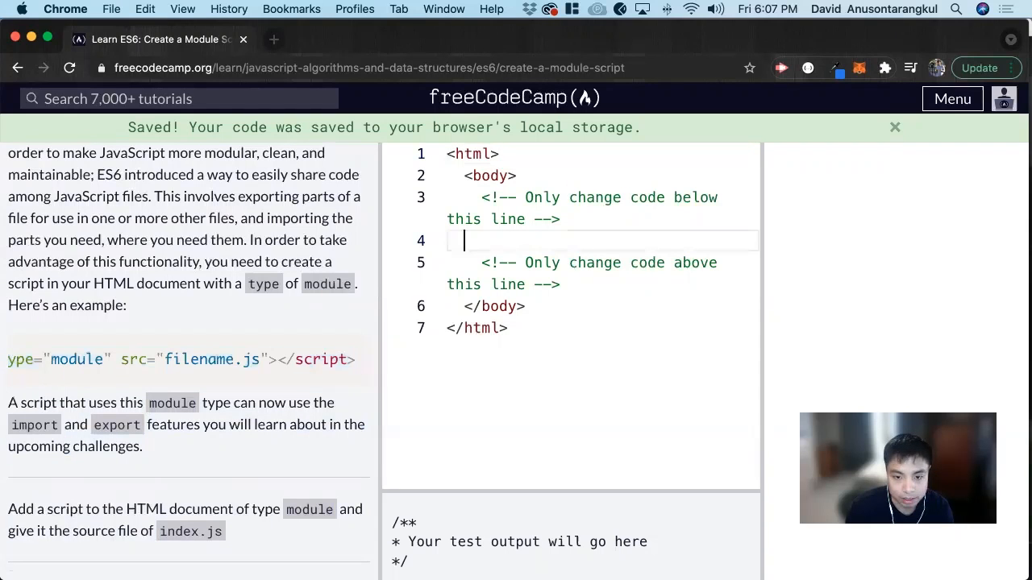
Add <script type="module" src="index.js"></script> inside the body and run the tests.
type("<script type=\"module\" src=\"filename.js\"></script>")
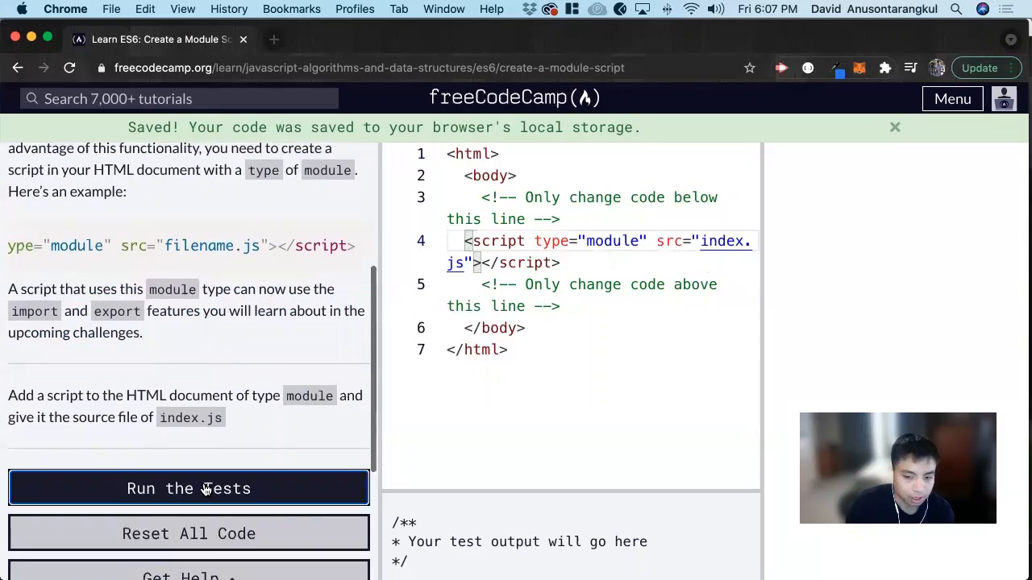
left_click(189, 488)
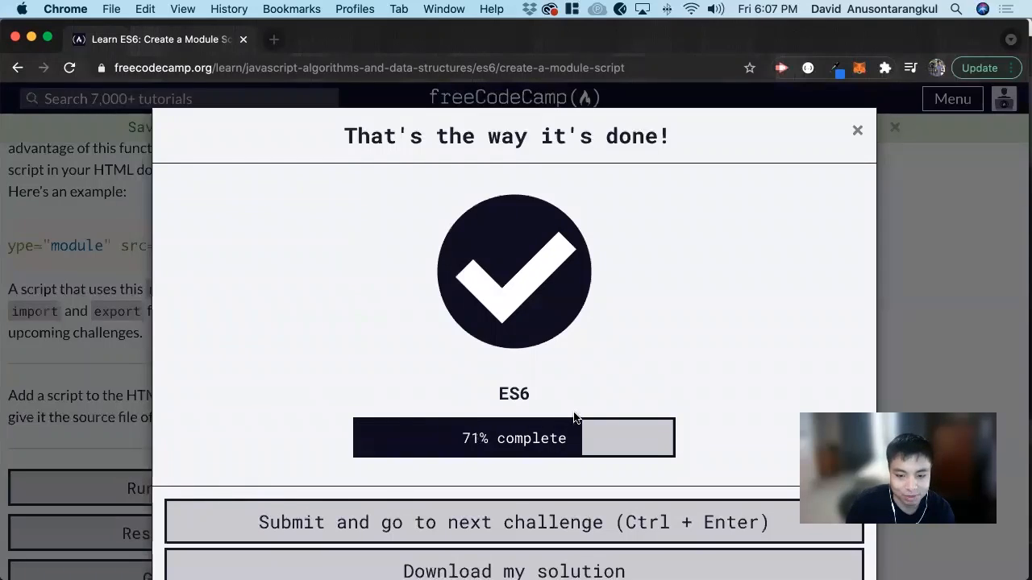